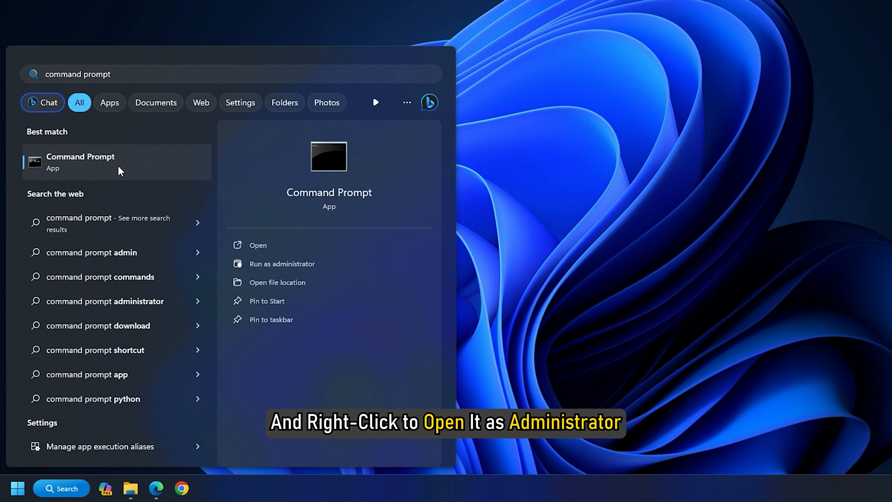
Step: Launch Command Prompt from the search results using Run as administrator
{"action": "left_click", "coordinate": [280, 263]}
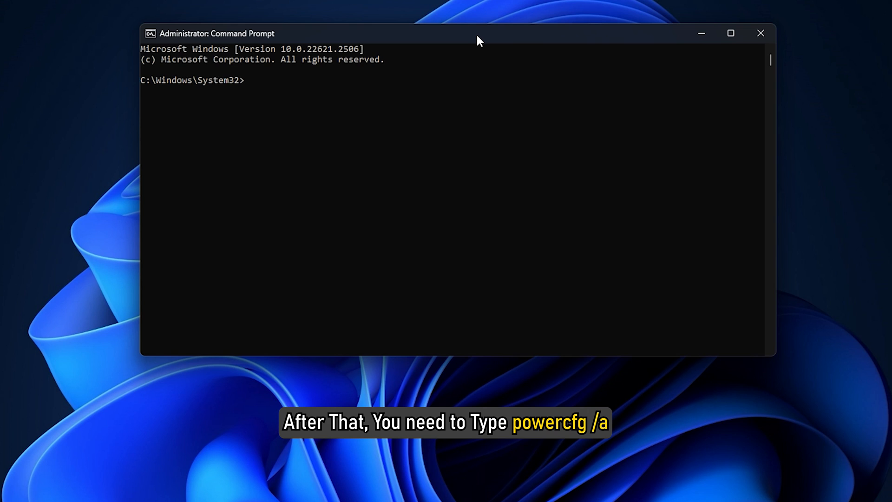
Step: Run powercfg /a to list supported and unsupported sleep states, then begin the next powercfg command
{"action": "type", "text": "power"}
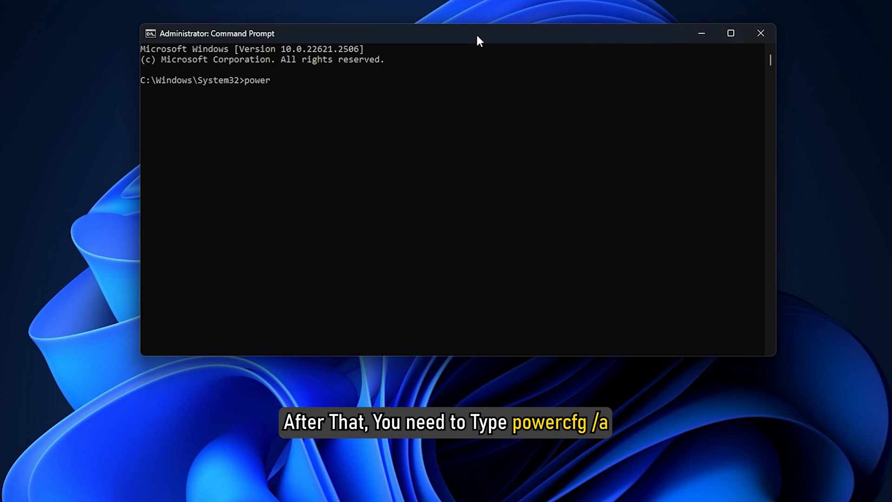
{"action": "type", "text": "cfg /a"}
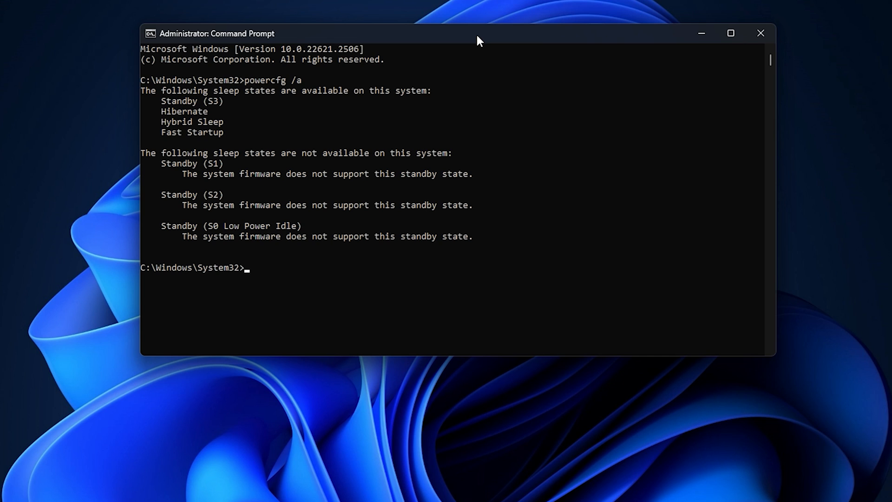
{"action": "type", "text": "powercfg sleepst"}
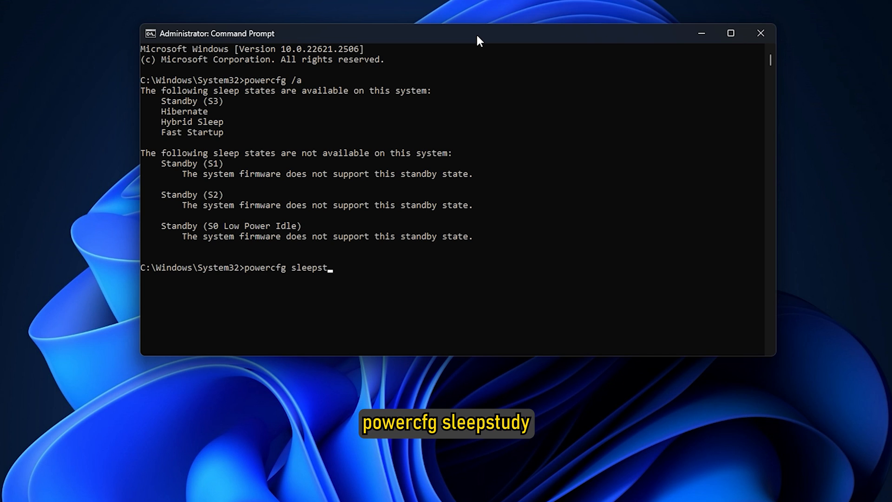
Step: Run powercfg sleepstudy and open sleepstudy-report.html from System32 as the System Power Report in Chrome
{"action": "type", "text": "udy"}
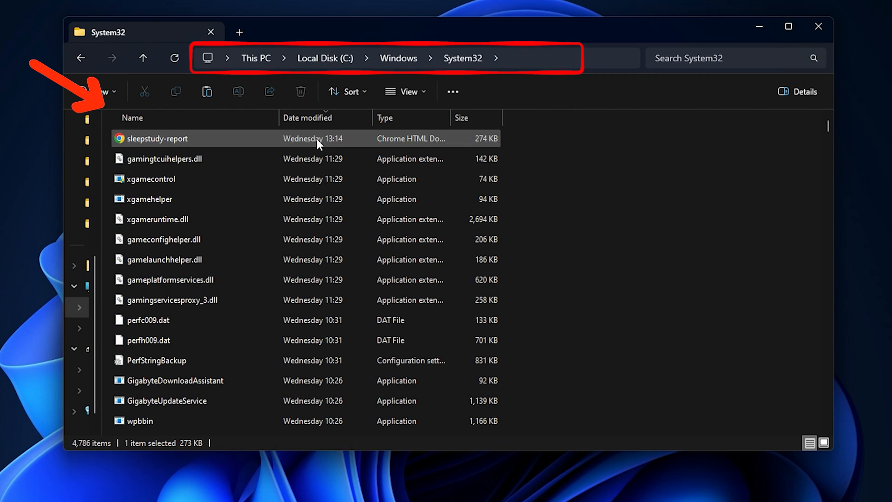
{"action": "double_click", "coordinate": [159, 138]}
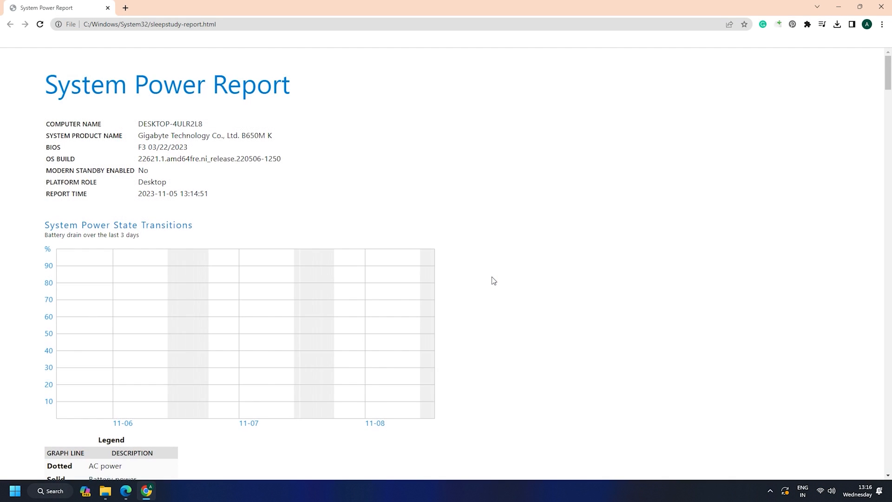
{"action": "scroll", "scroll_direction": "down", "scroll_amount": 3}
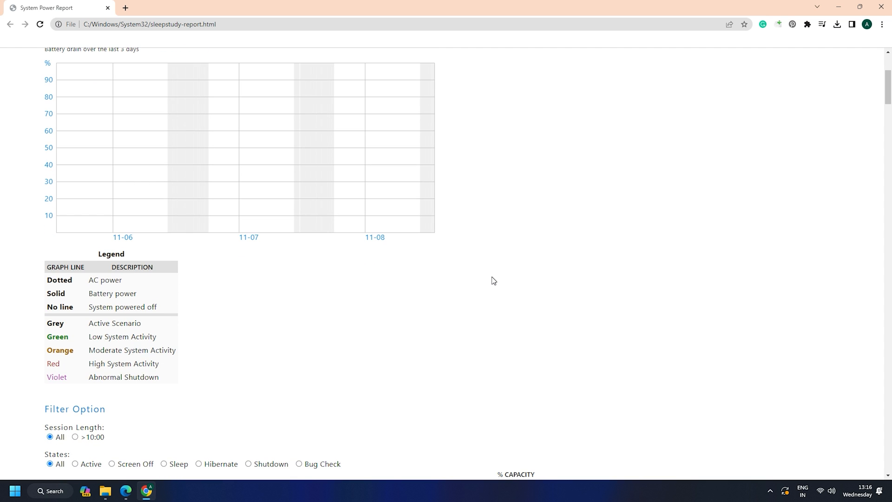
{"action": "scroll", "scroll_direction": "down", "scroll_amount": 3}
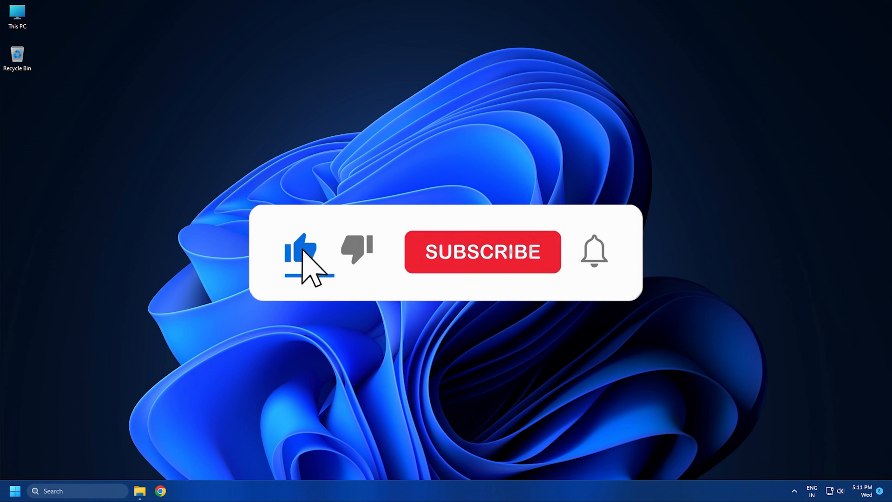
{"action": "left_click", "coordinate": [481, 252]}
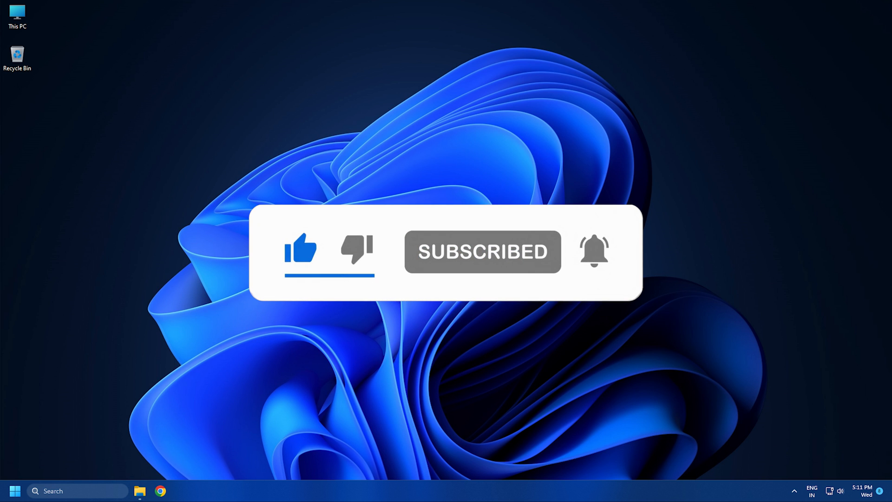